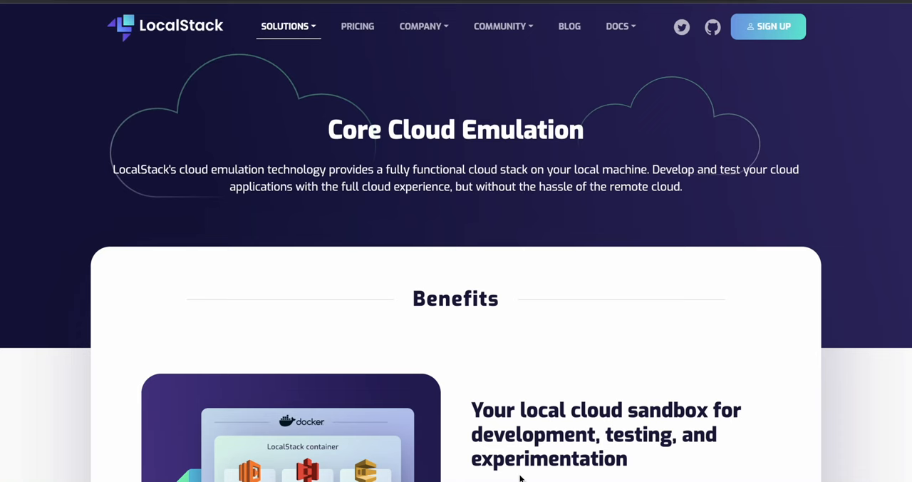
scroll(down, 3)
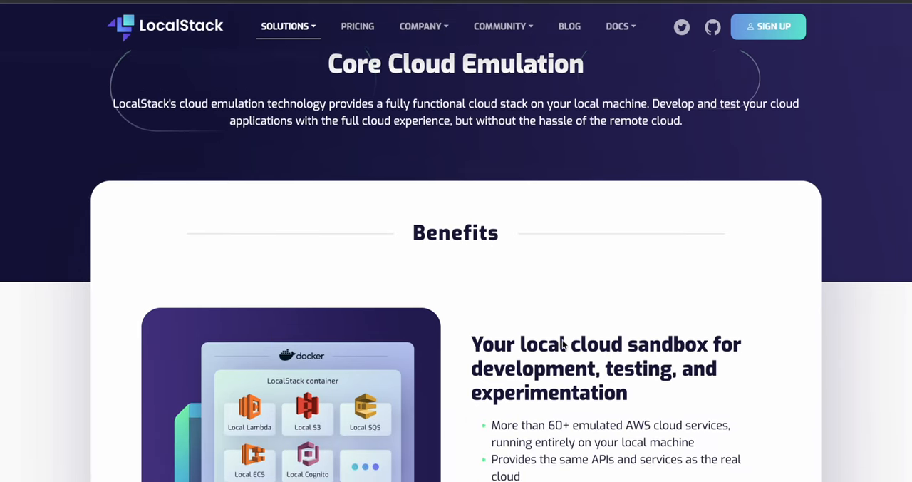
scroll(down, 3)
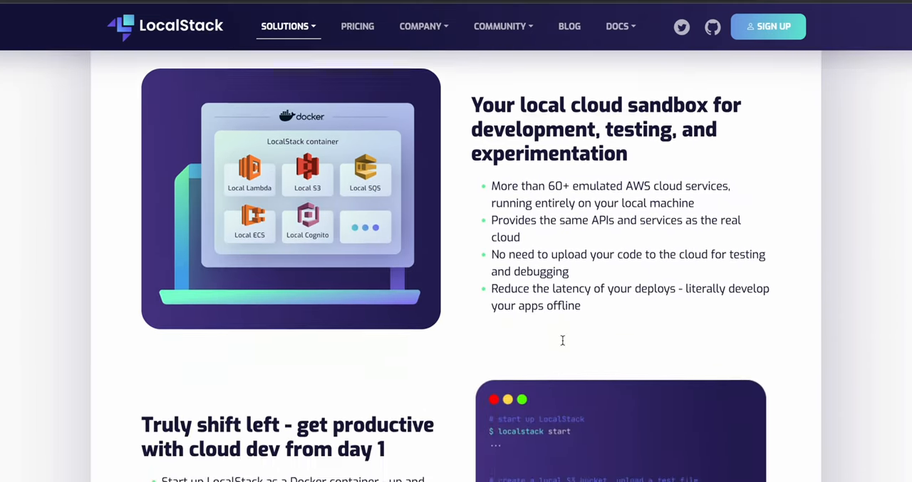
scroll(down, 3)
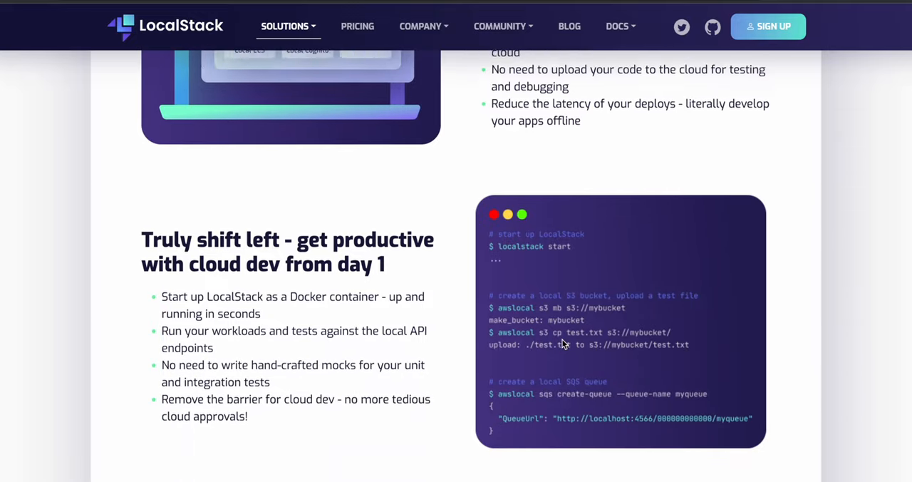
scroll(down, 3)
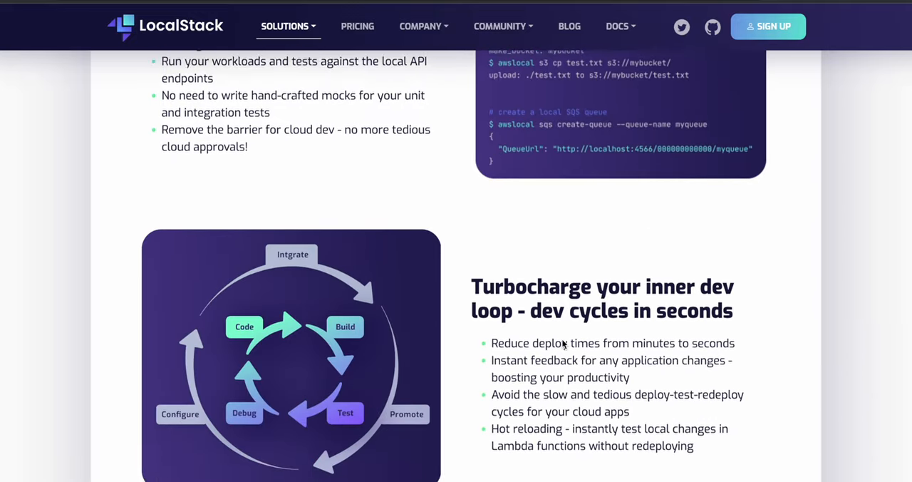
scroll(down, 3)
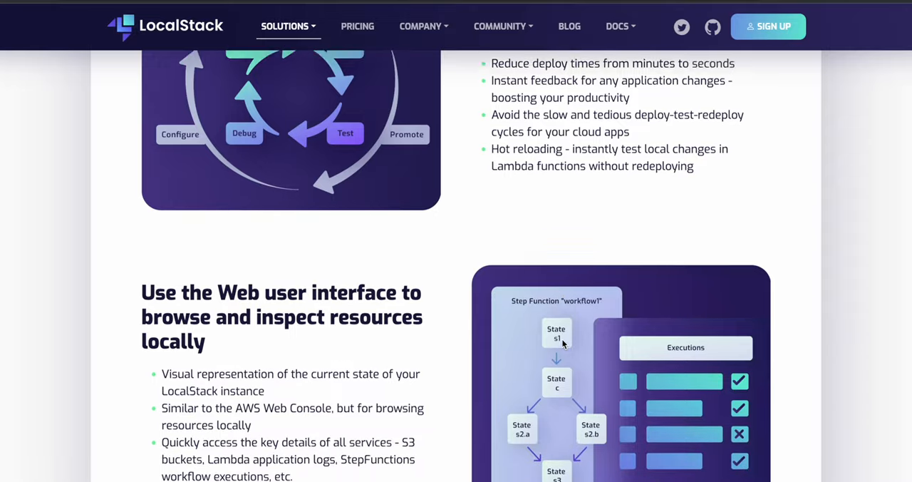
scroll(down, 3)
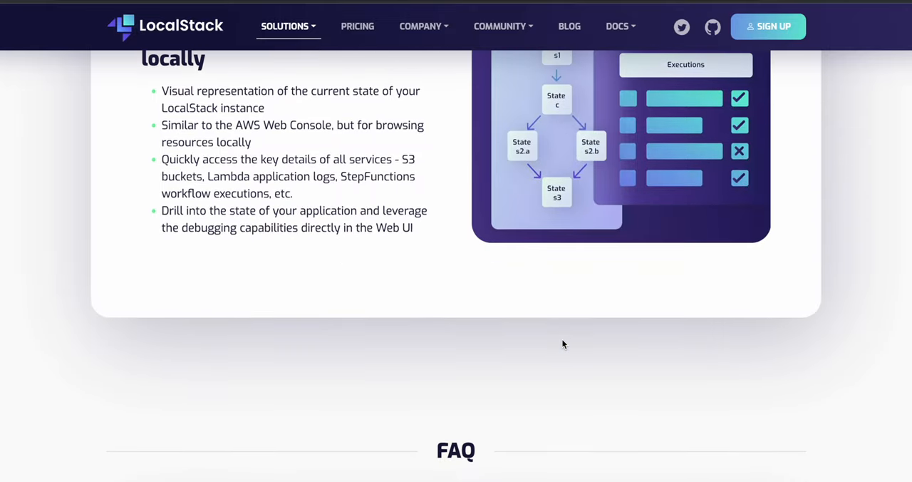